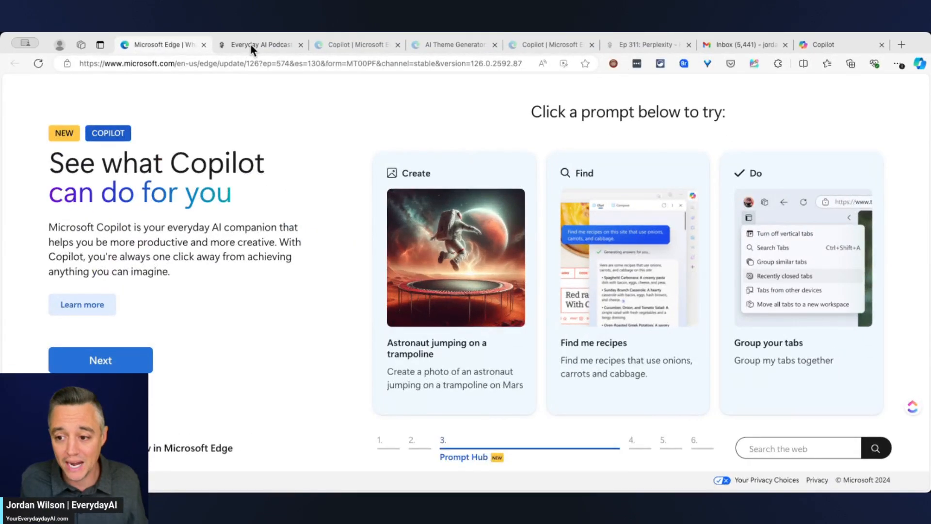
- Browse the Everyday AI site and Copilot features page, then return to the Edge update tour tab
left_click(260, 44)
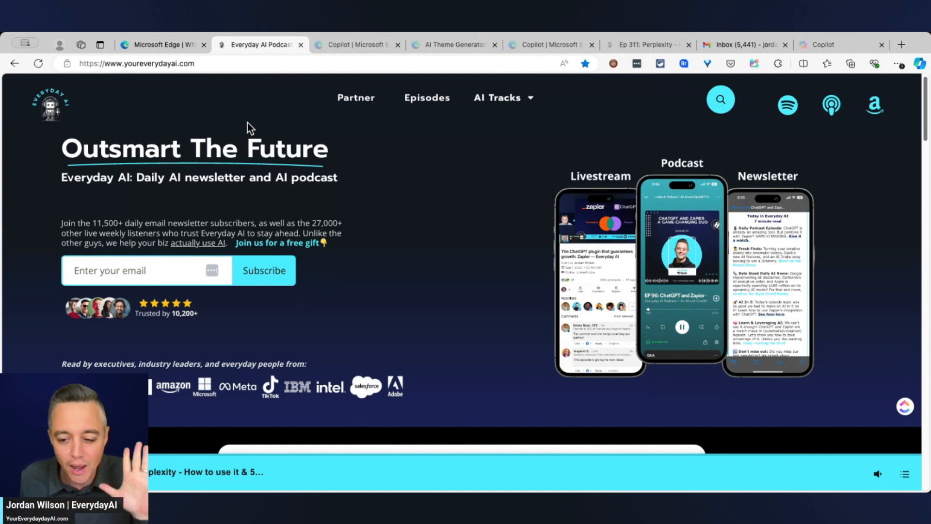
mouse_move(234, 135)
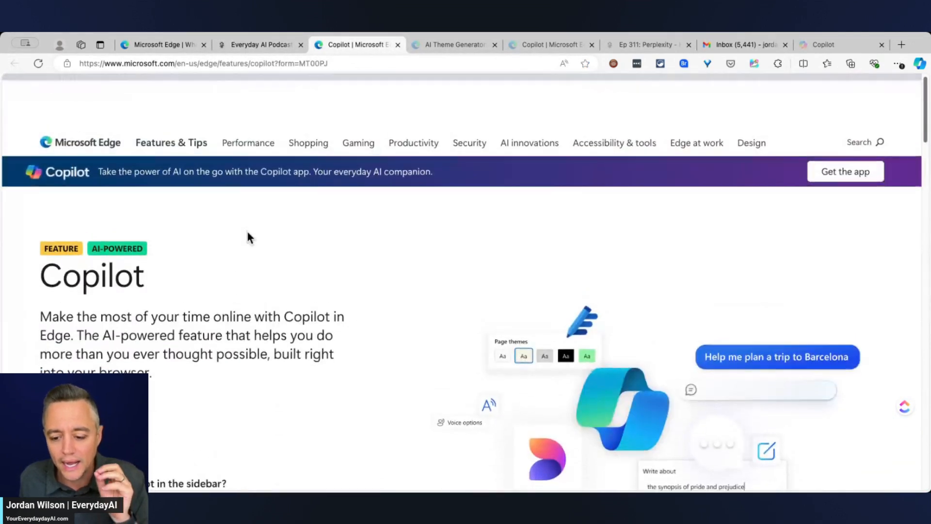
scroll("down", 3)
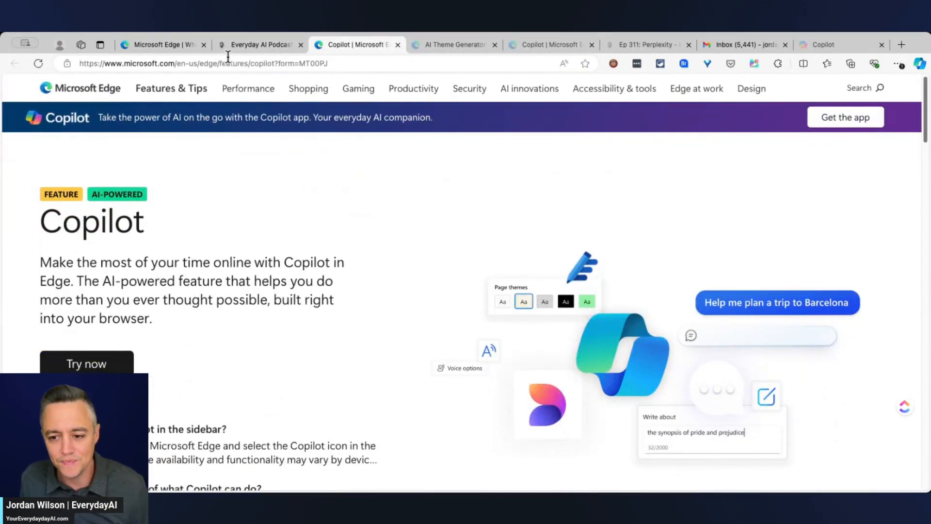
left_click(162, 45)
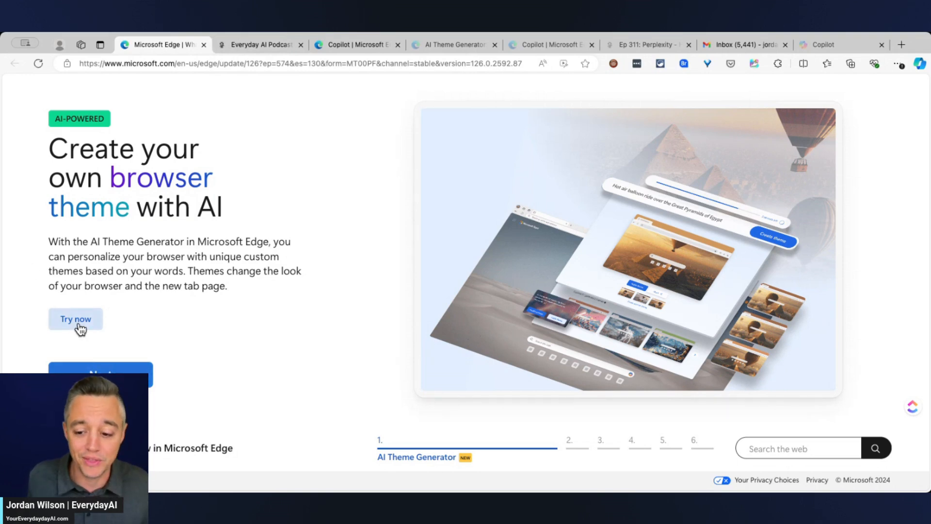
- Create an AI theme from the prompt "a futuristic AI city with cute little robots"
left_click(76, 319)
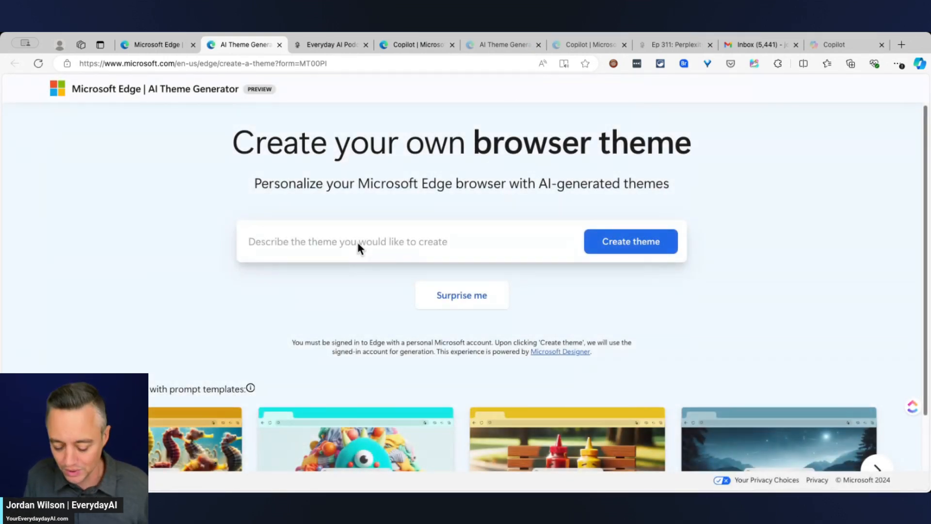
type("a futuristic AI city with cute")
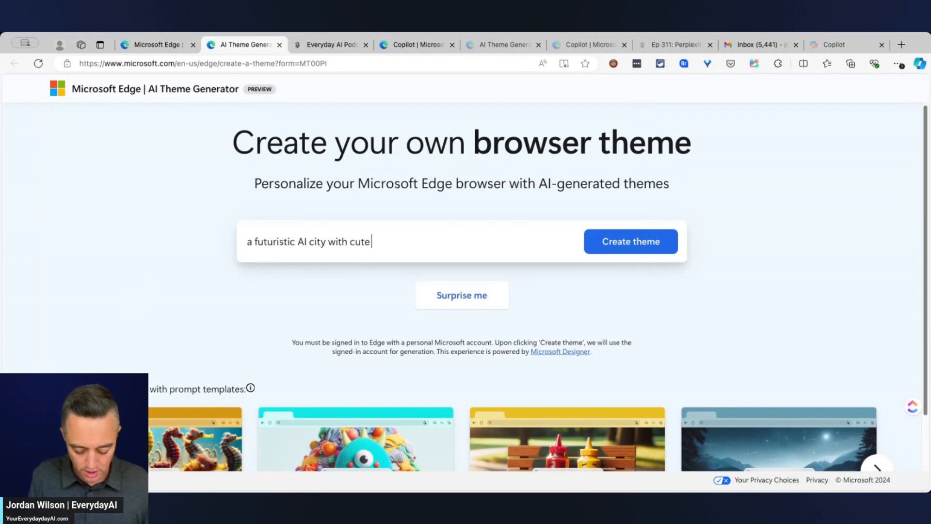
type("little robots")
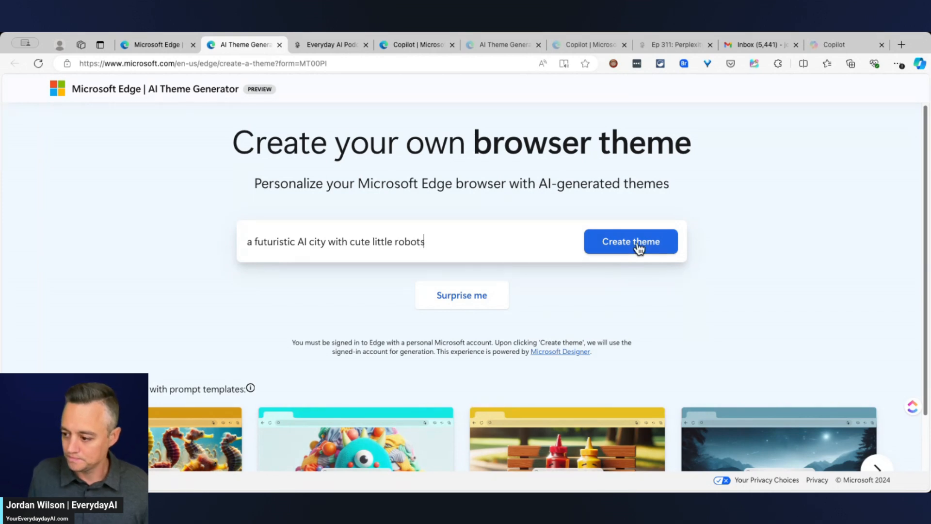
left_click(630, 241)
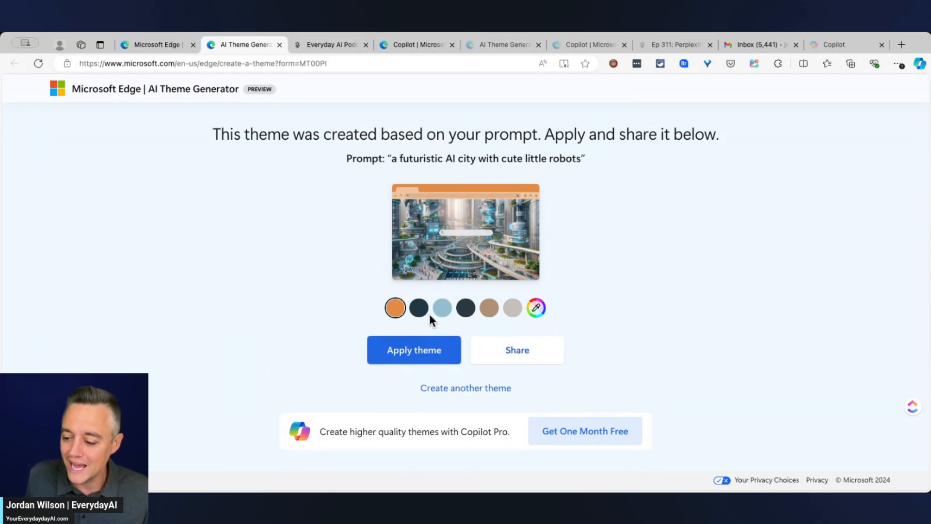
- Choose the light blue accent colour and apply the generated theme to the browser
left_click(441, 307)
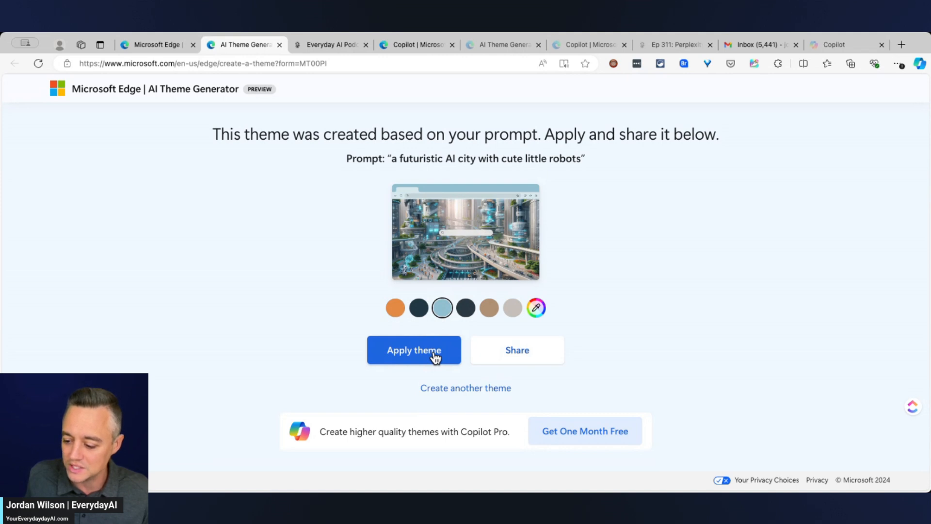
left_click(413, 350)
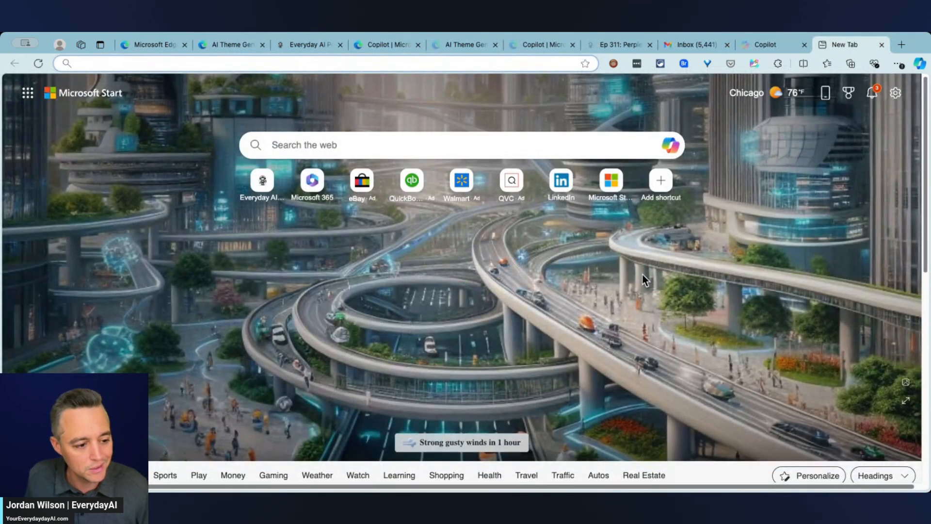
mouse_move(459, 191)
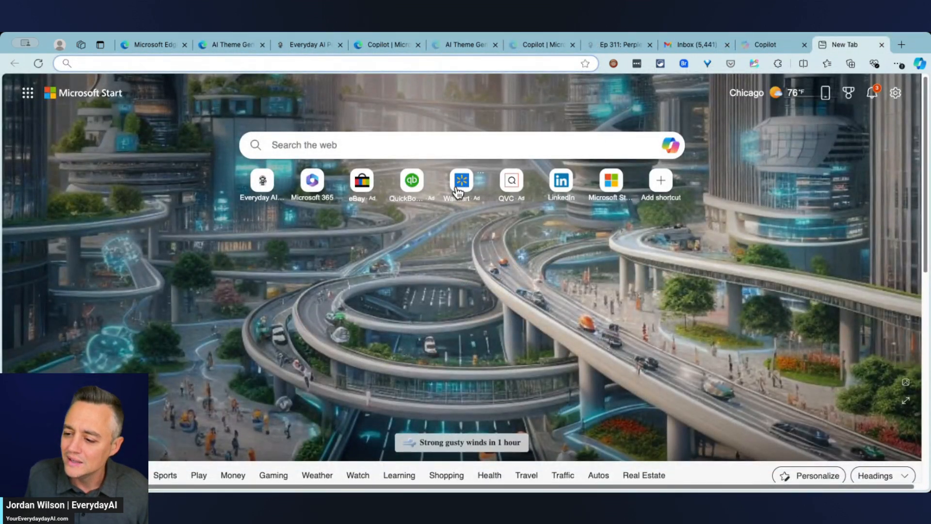
mouse_move(362, 193)
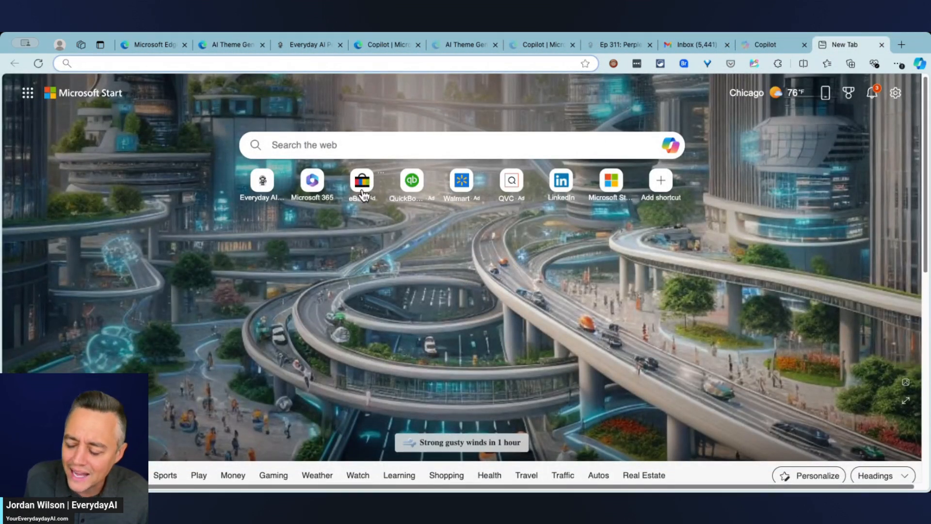
mouse_move(766, 89)
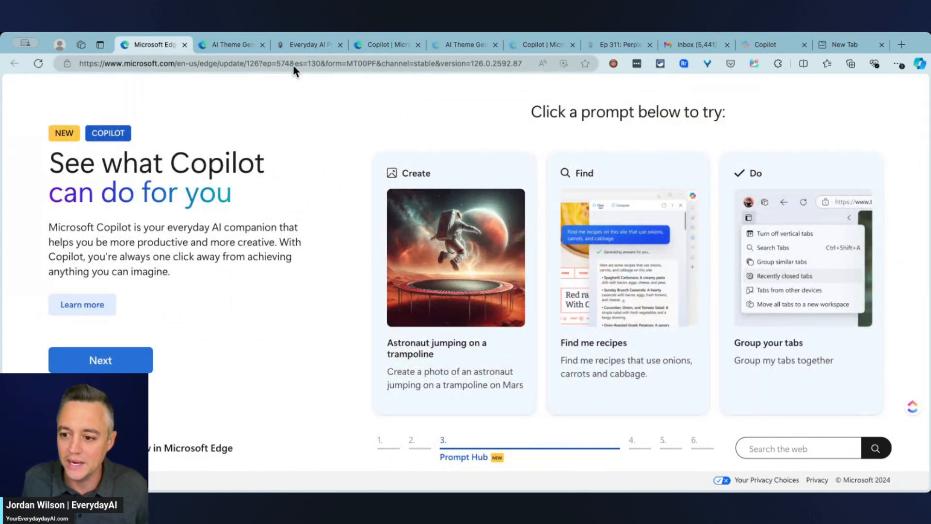
- Go from the Copilot features tab to the copilot.microsoft.com chat site
left_click(539, 45)
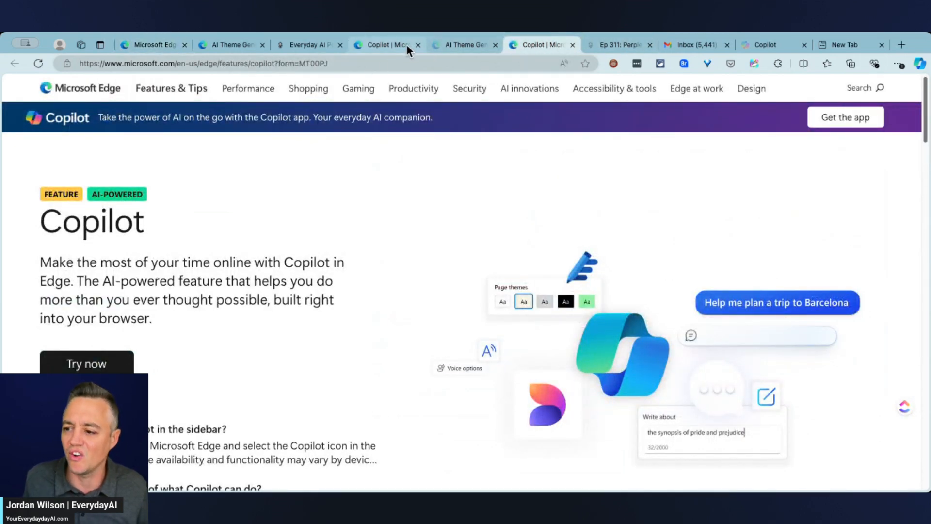
left_click(231, 45)
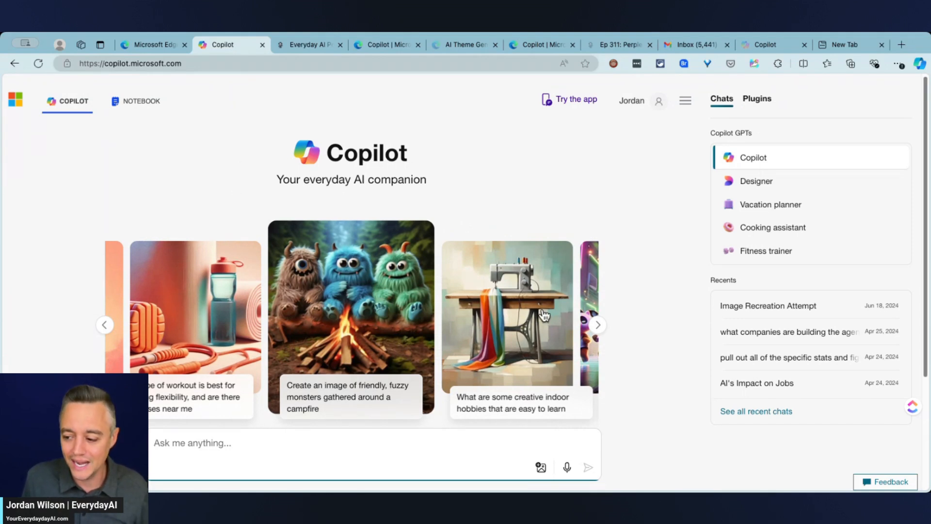
- Page through the suggested prompt carousel to the rock song suggestion
left_click(598, 325)
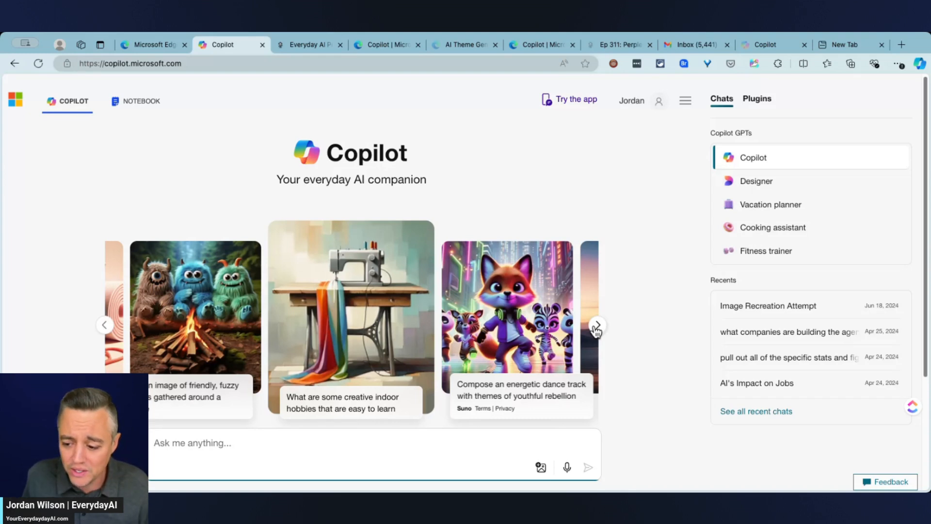
left_click(598, 325)
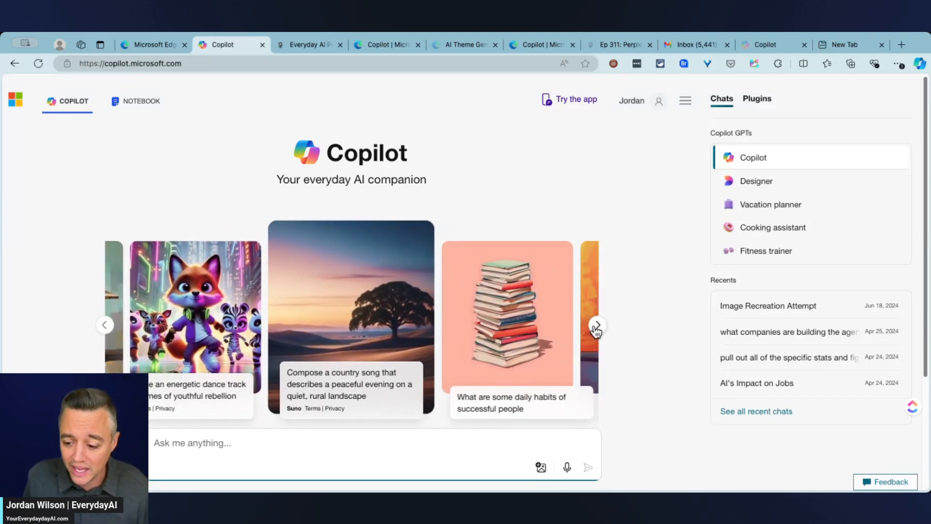
mouse_move(610, 336)
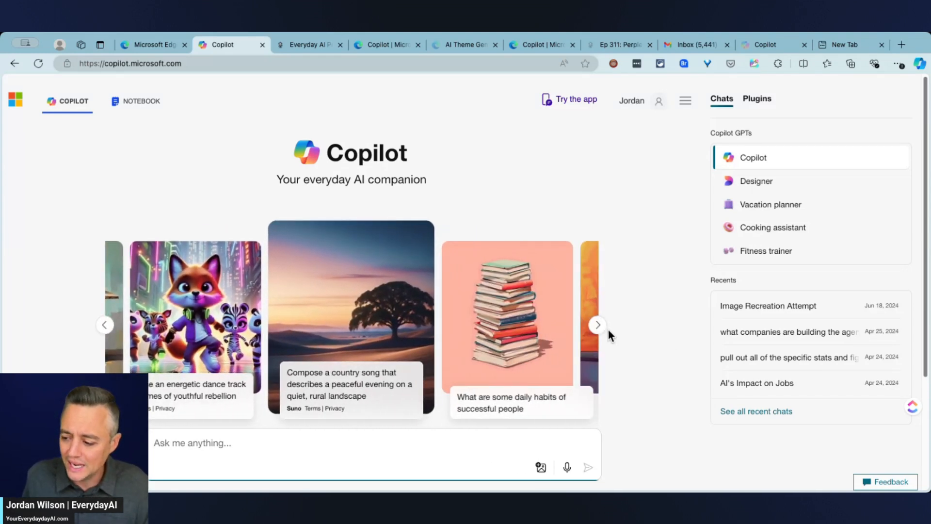
left_click(599, 325)
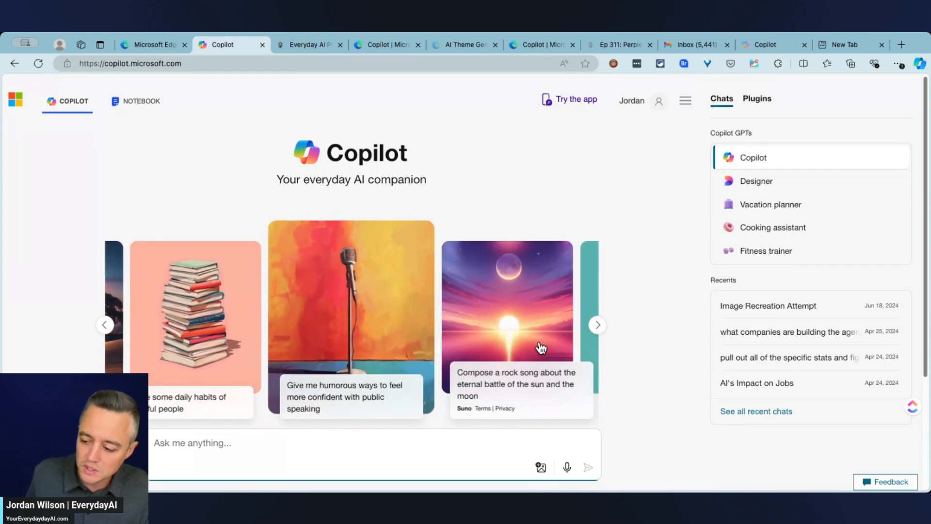
left_click(597, 325)
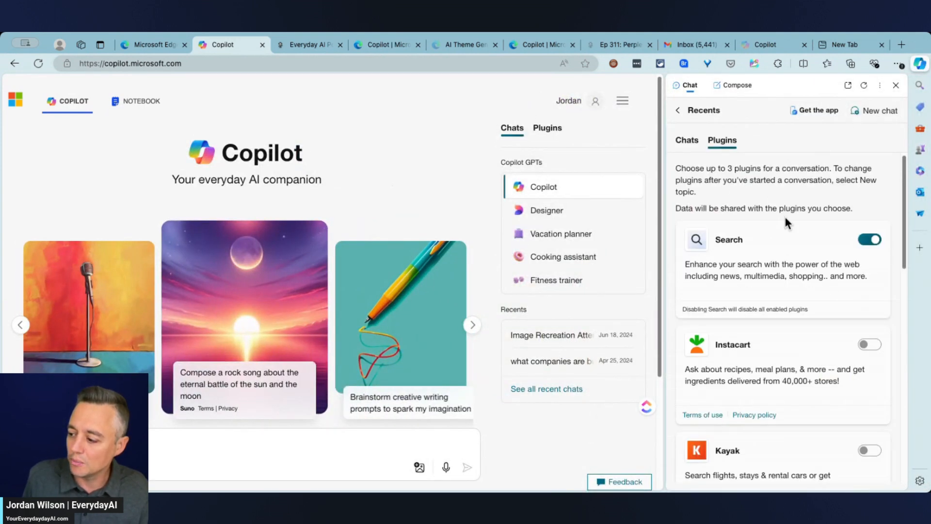
- Enable the Suno plugin in the Plugins list and dismiss the sidebar panel
scroll("down", 3)
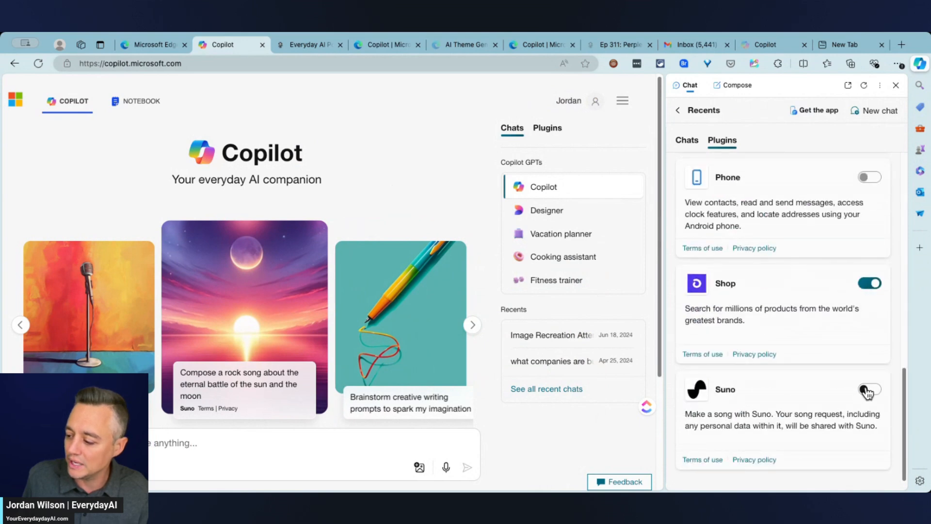
left_click(870, 389)
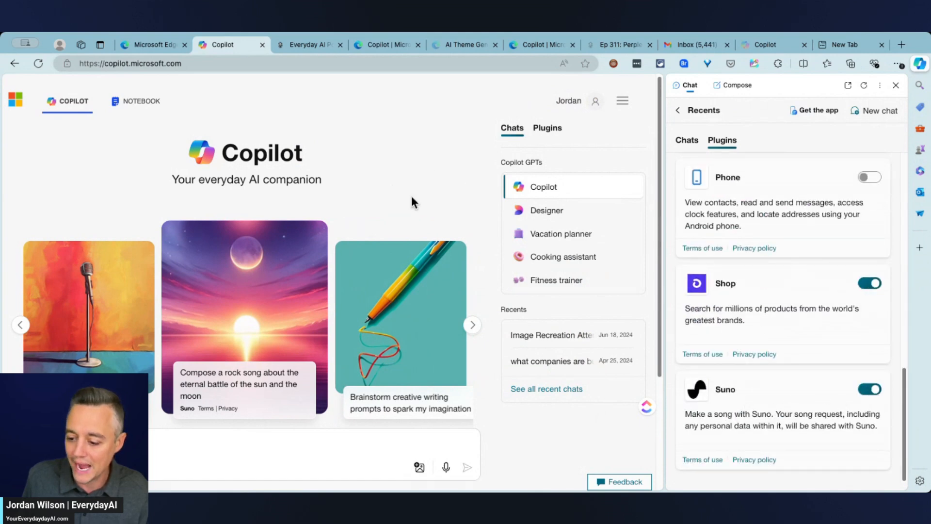
left_click(895, 85)
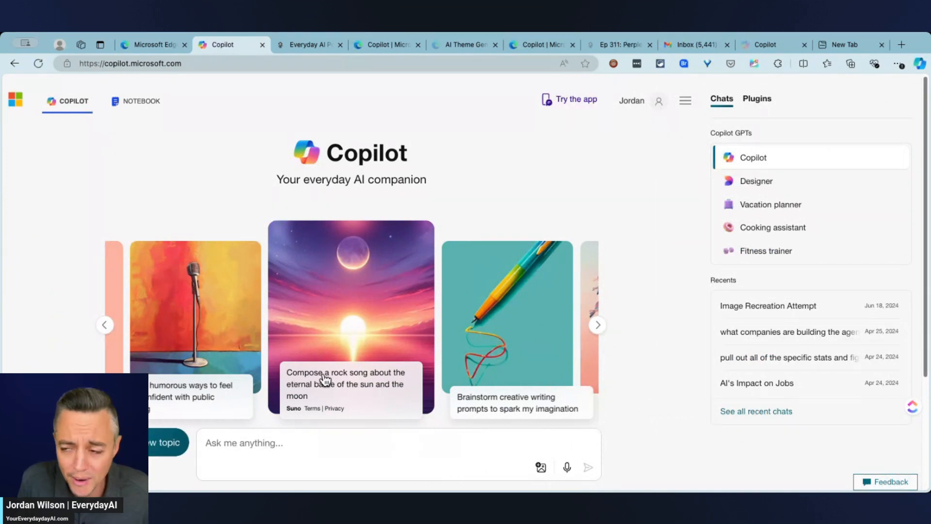
- Request the sun-and-moon rock song and wait for Suno to finish "Eternal Combat"
left_click(350, 386)
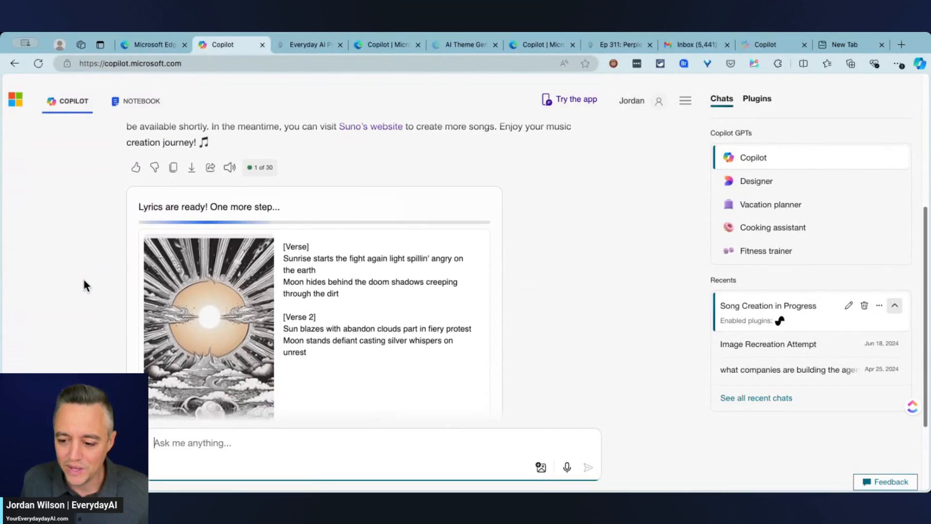
scroll("down", 3)
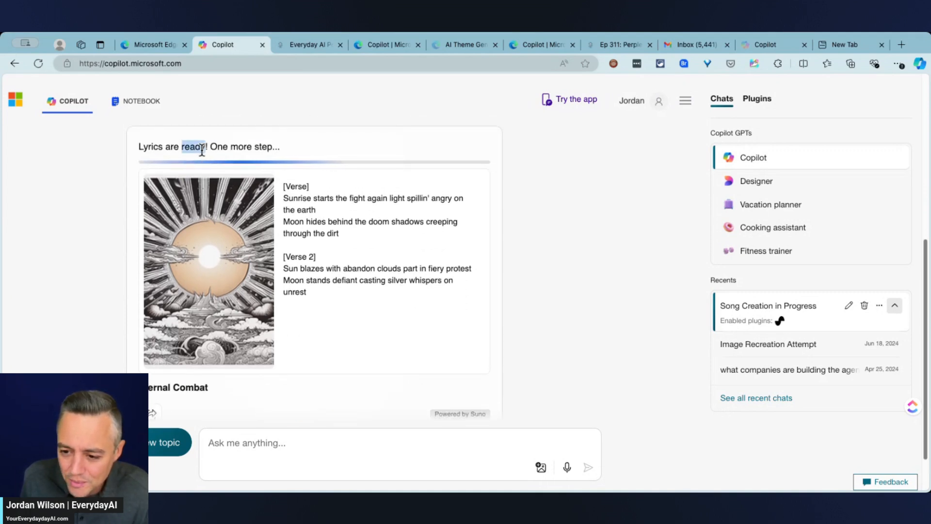
double_click(193, 147)
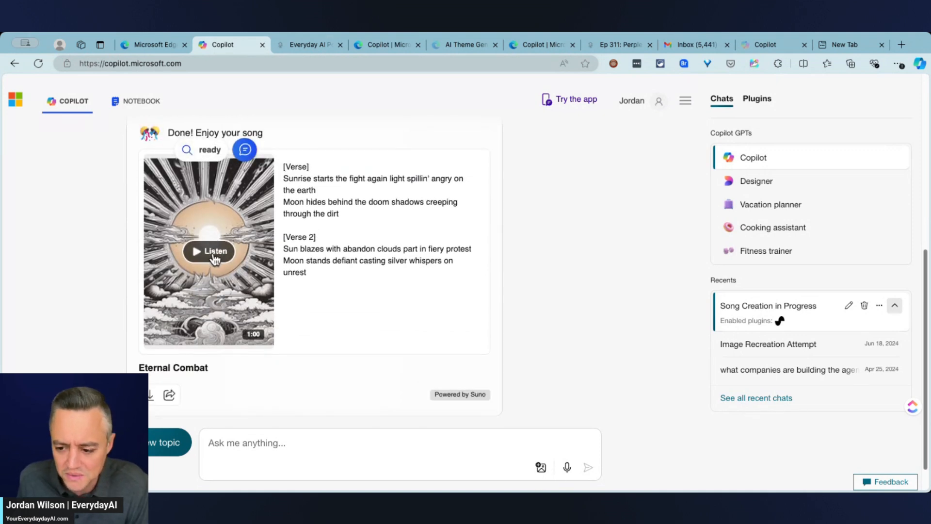
- Play the Eternal Combat track briefly, then pause it
left_click(209, 250)
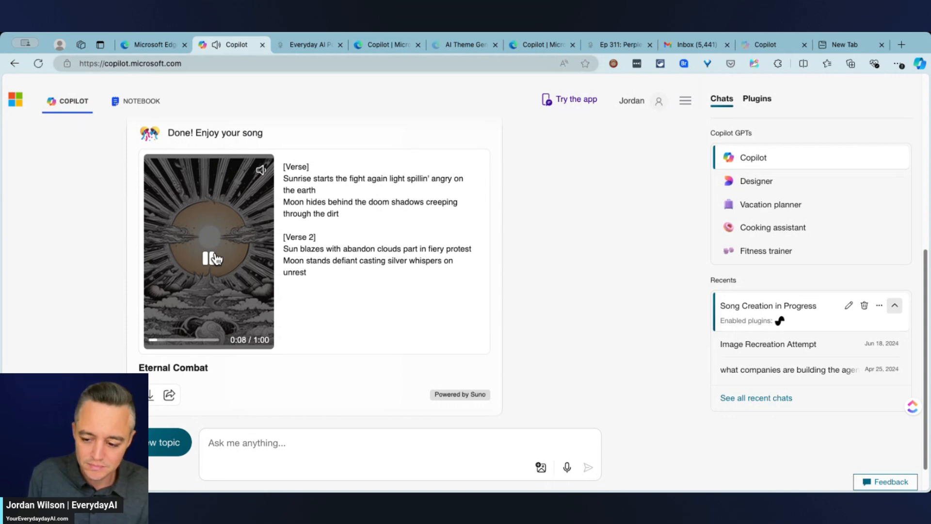
left_click(207, 257)
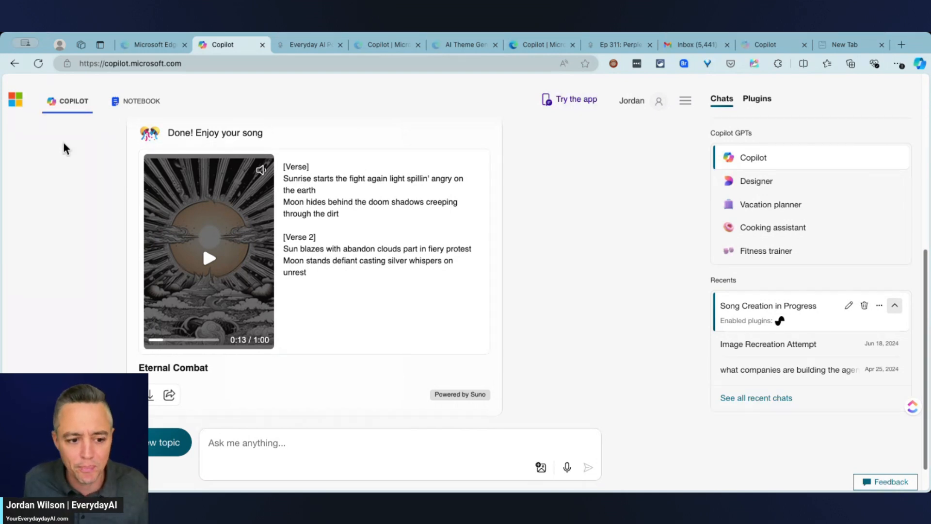
mouse_move(296, 42)
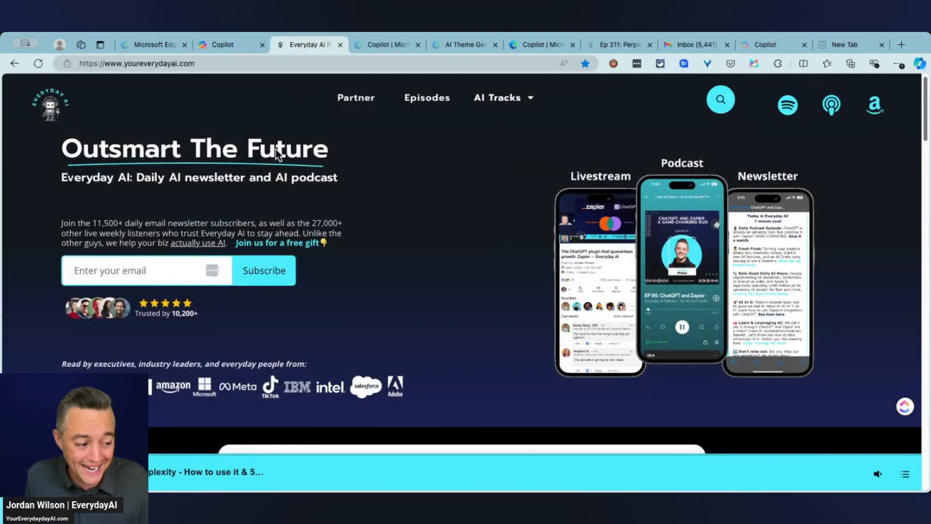
mouse_move(426, 159)
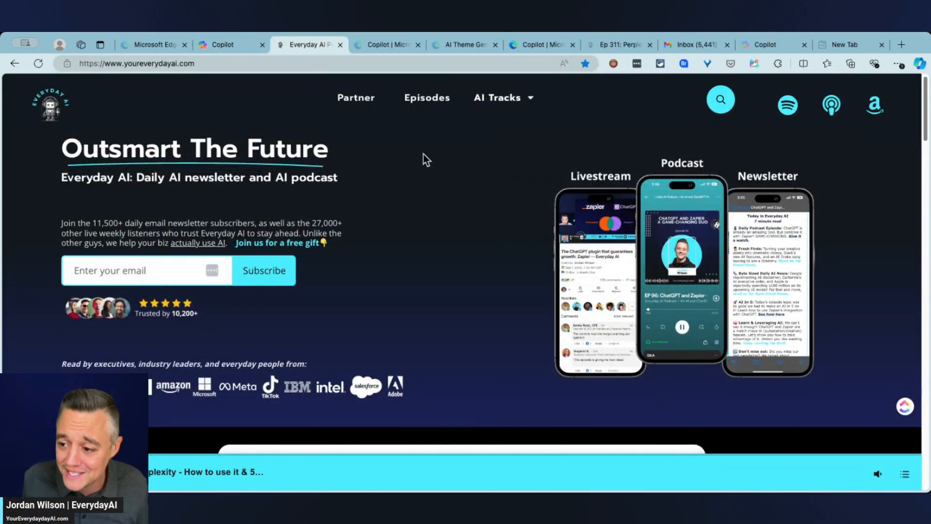
mouse_move(739, 133)
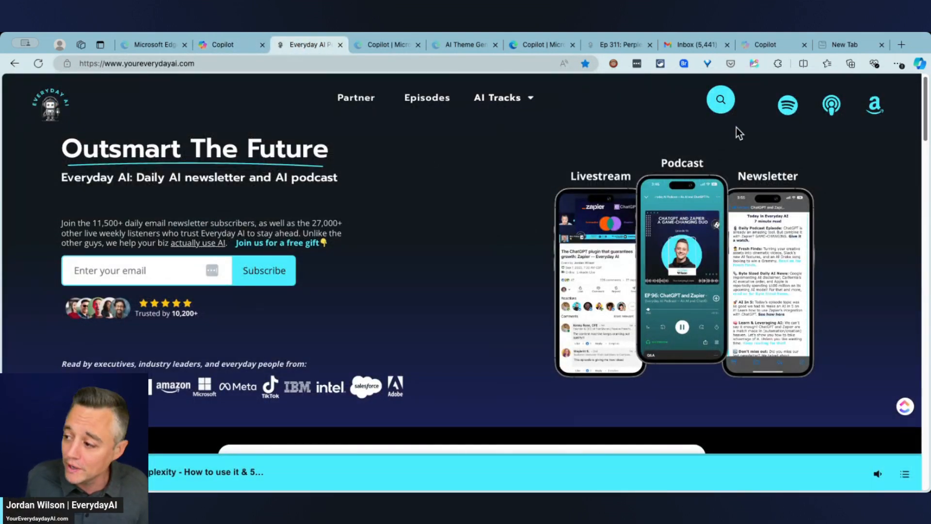
- Open the Copilot sidebar beside Everyday AI and get suggested questions about the page
left_click(919, 64)
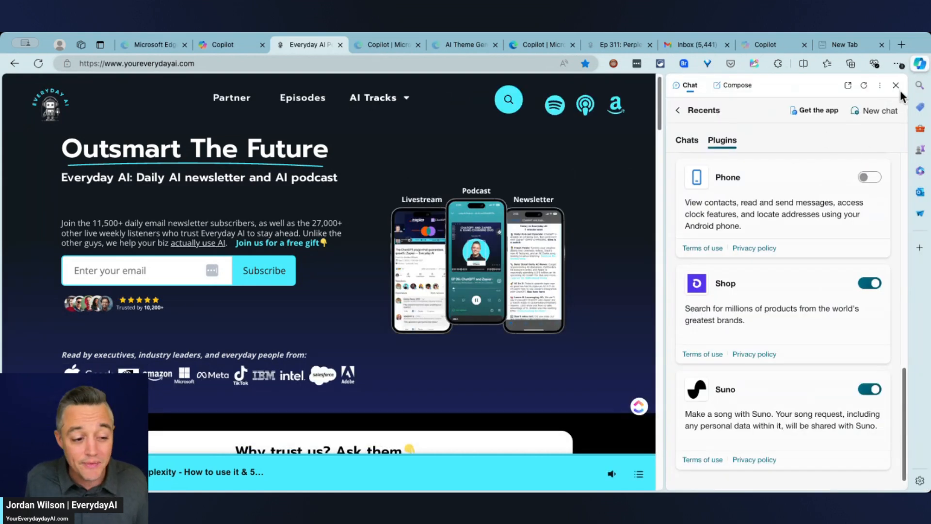
mouse_move(882, 114)
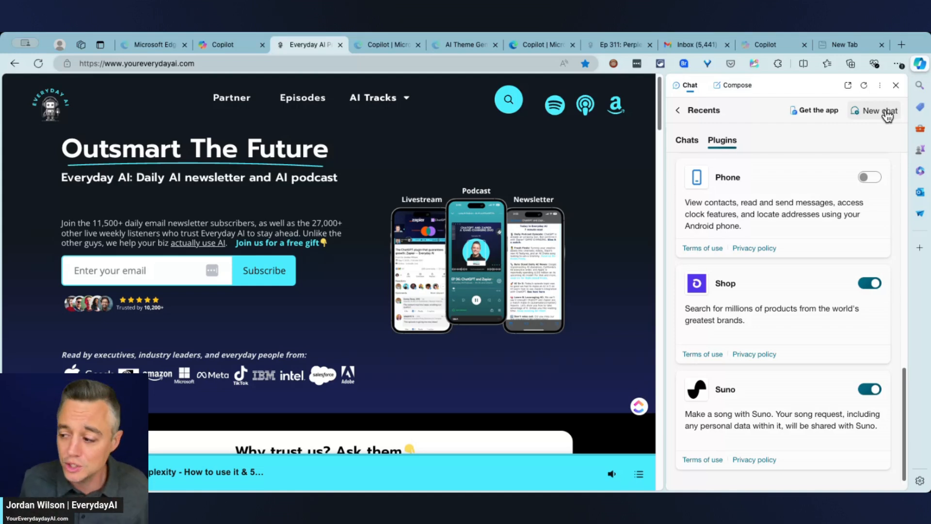
mouse_move(764, 114)
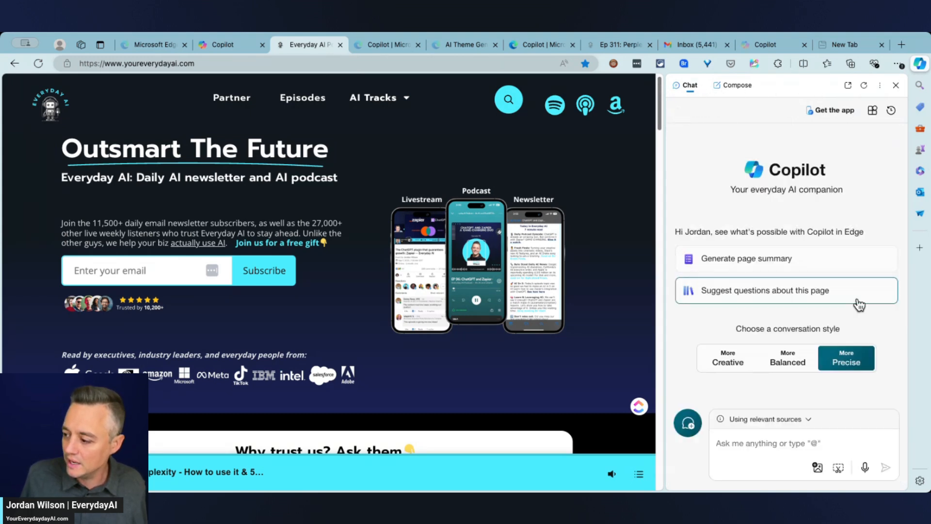
mouse_move(646, 294)
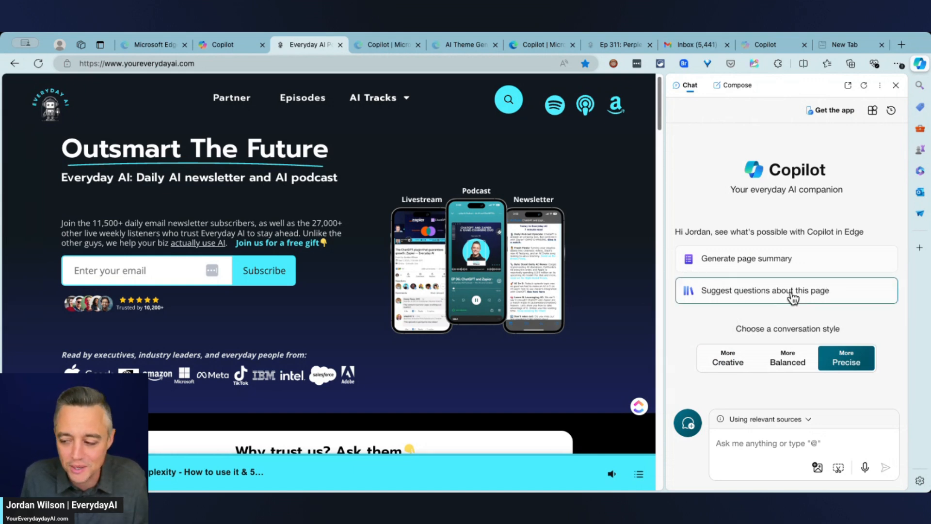
left_click(764, 290)
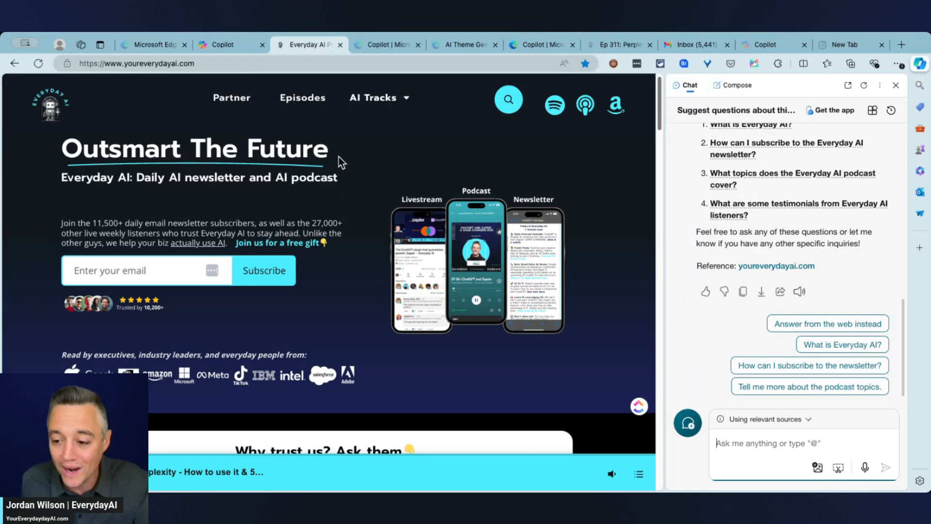
left_click(303, 97)
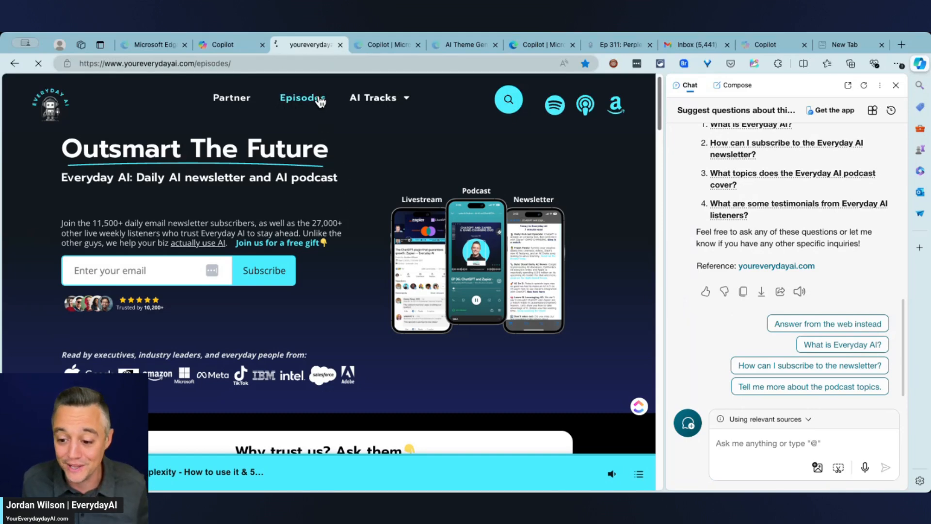
- Open the Ep 311 Perplexity episode page and start a new Copilot chat
left_click(303, 97)
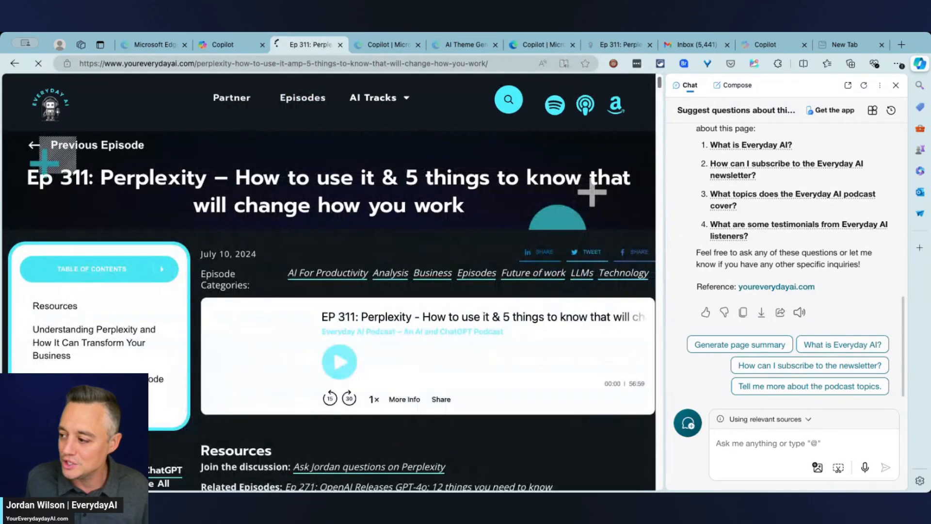
left_click(864, 85)
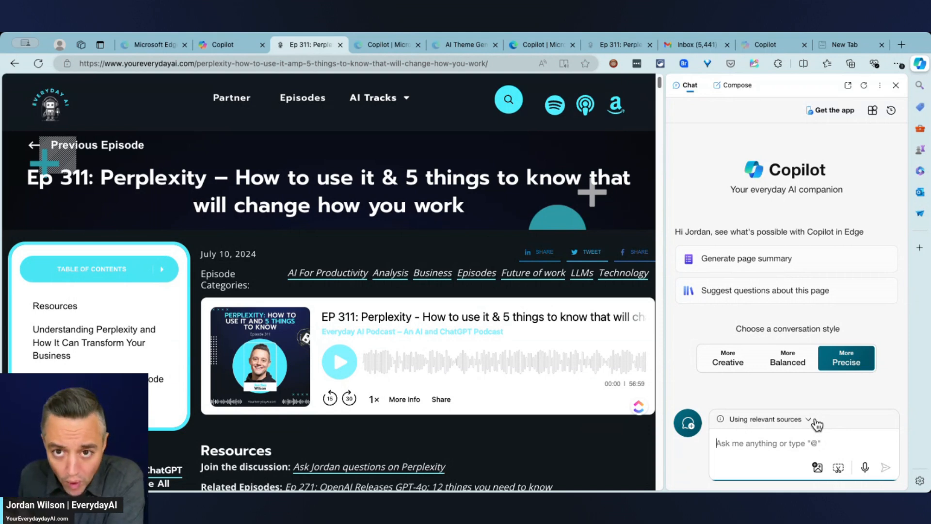
- Limit Copilot's relevant sources to 'This page'
left_click(769, 419)
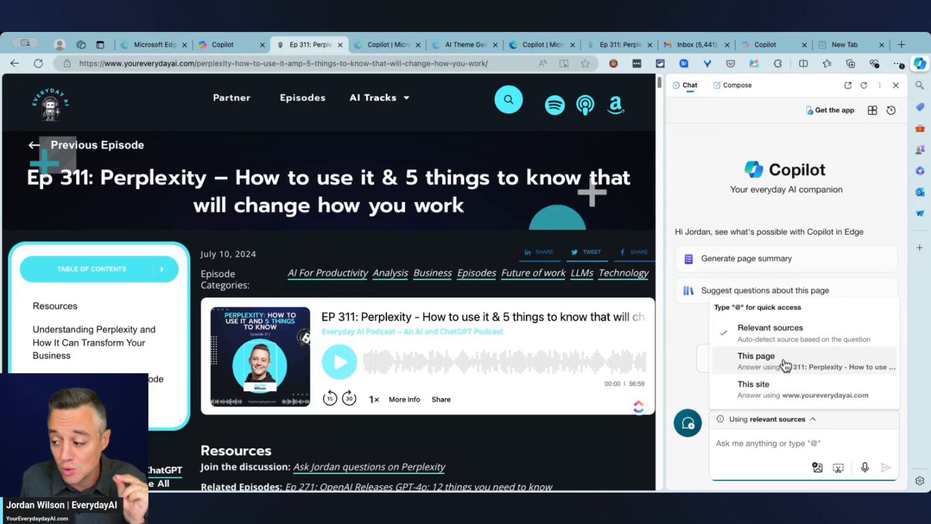
left_click(756, 355)
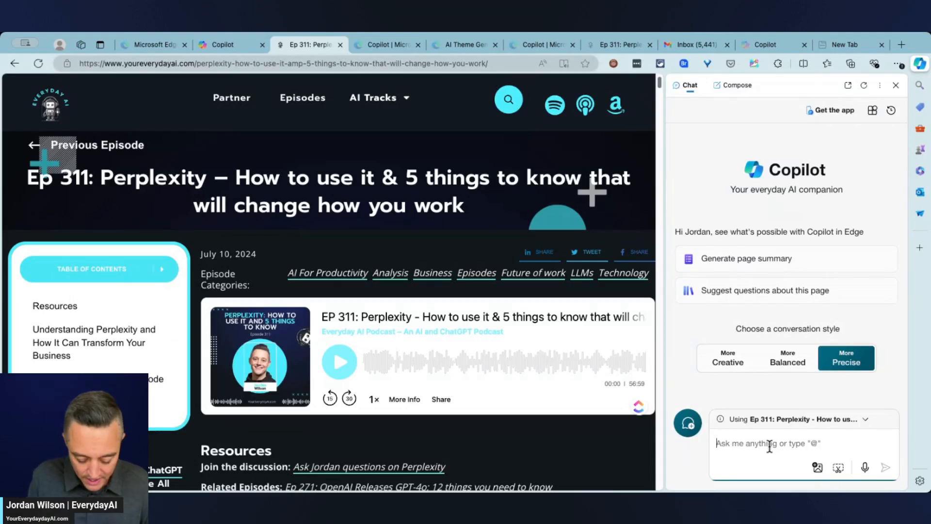
- Ask Copilot 'does jordan like perplexity?' and read its answer
type("doe sjordan")
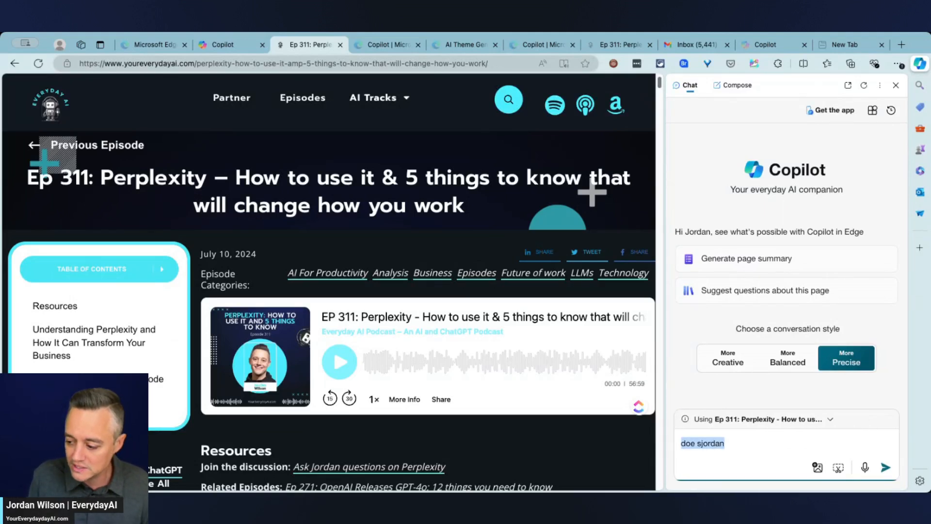
type("does jordan like personal")
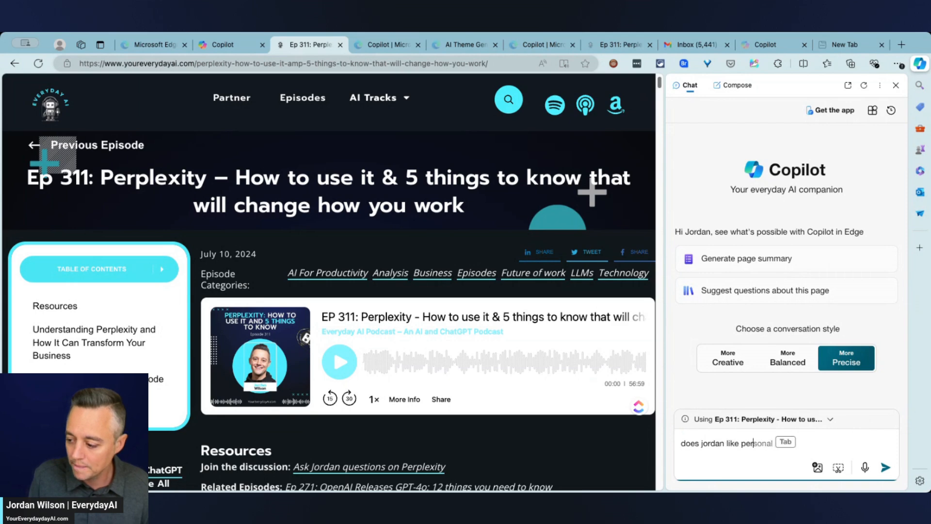
left_click(885, 466)
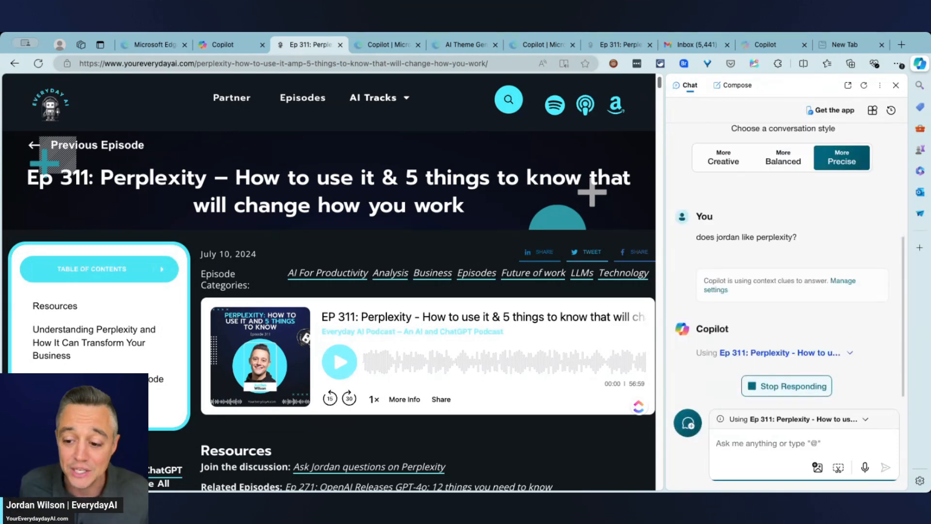
scroll("down", 3)
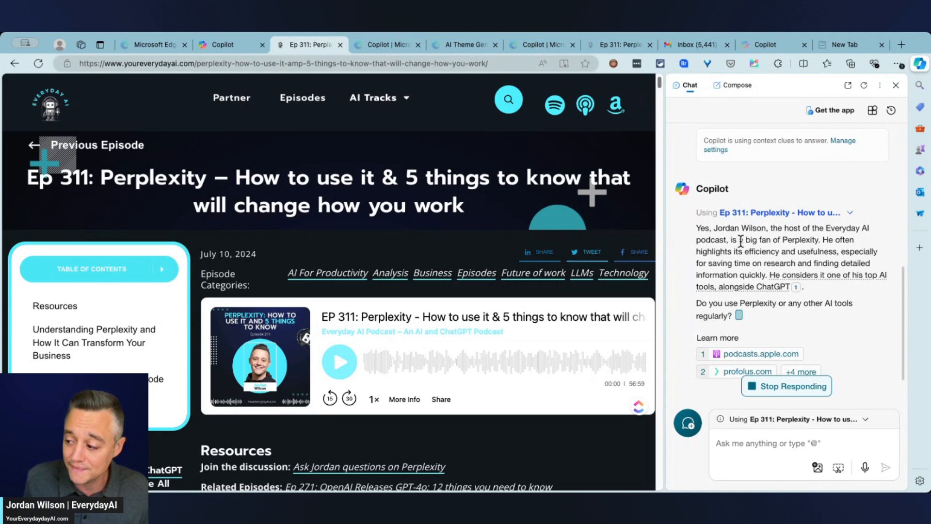
mouse_move(824, 260)
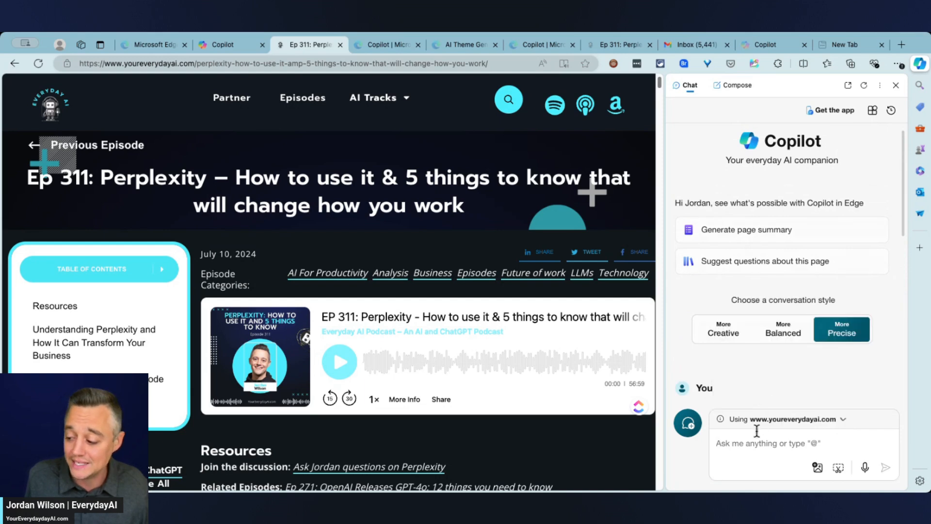
- Ask Copilot 'what's new in perplexity?' across the whole site and read its five-point answer
type("what's the")
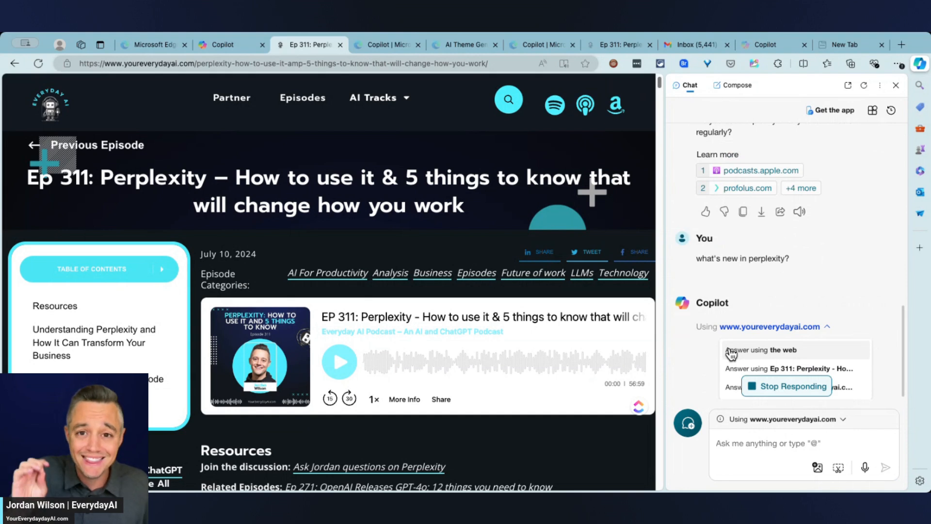
mouse_move(783, 337)
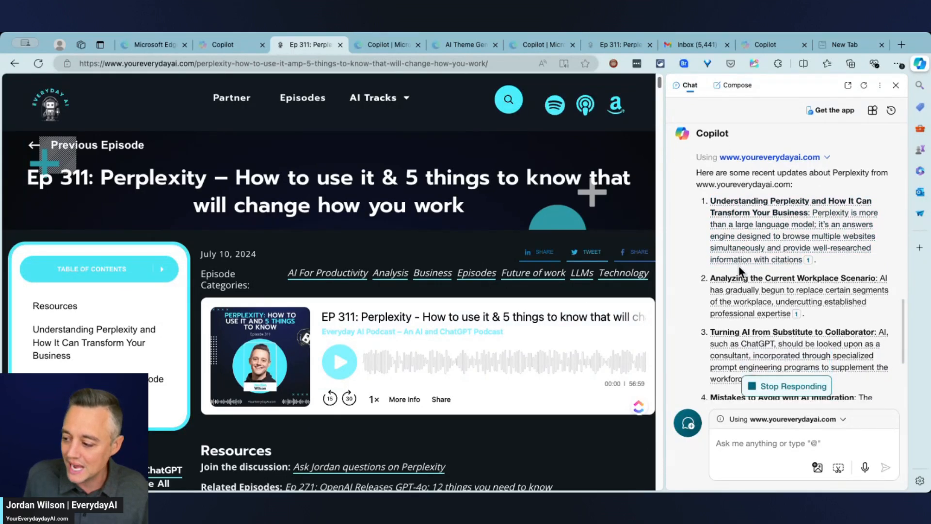
scroll("down", 3)
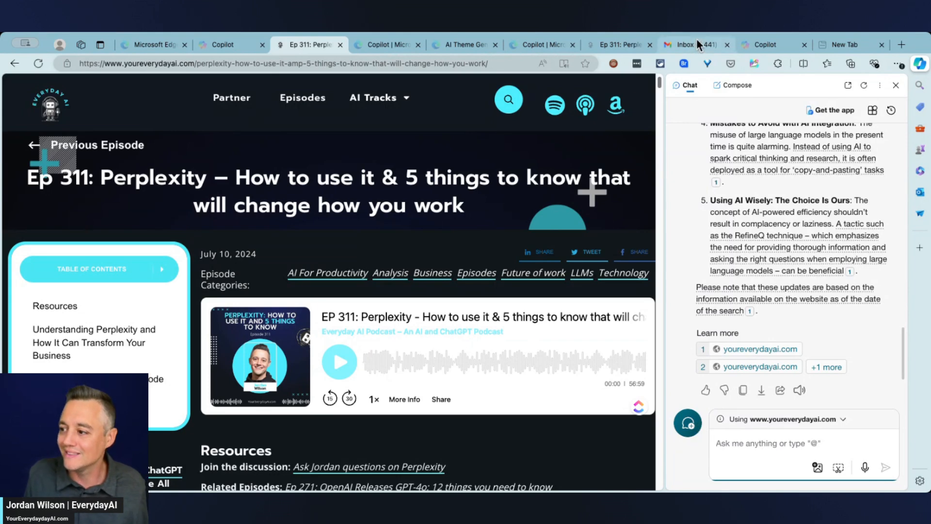
- Switch to the Gmail inbox, reload Copilot there and scope it to the open inbox page
left_click(686, 44)
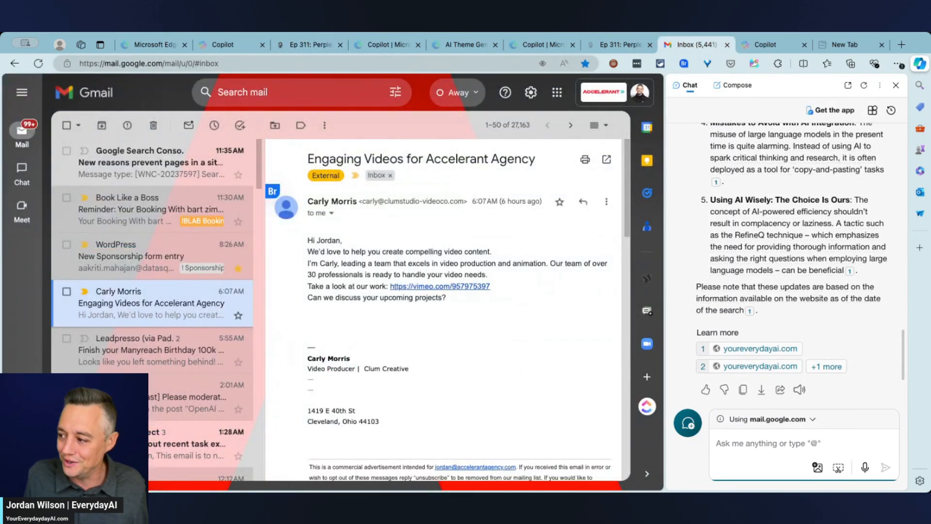
left_click(864, 85)
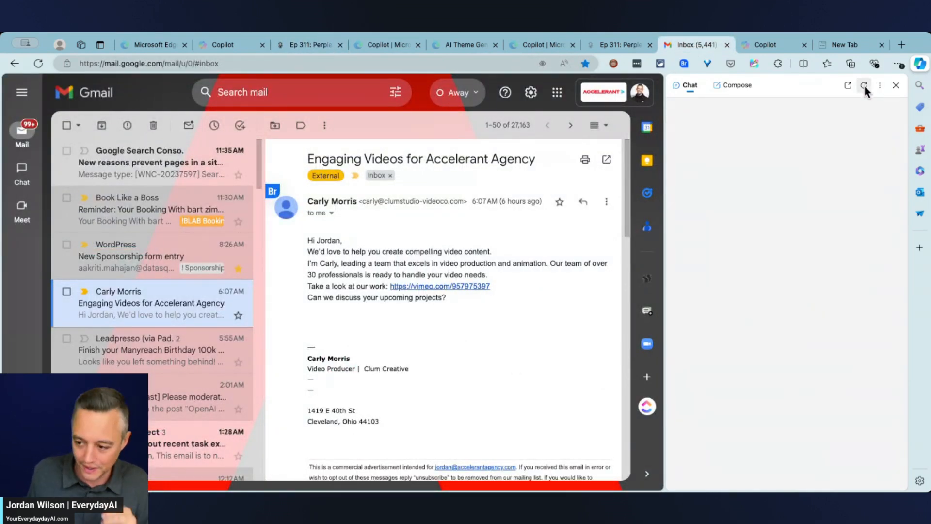
left_click(865, 85)
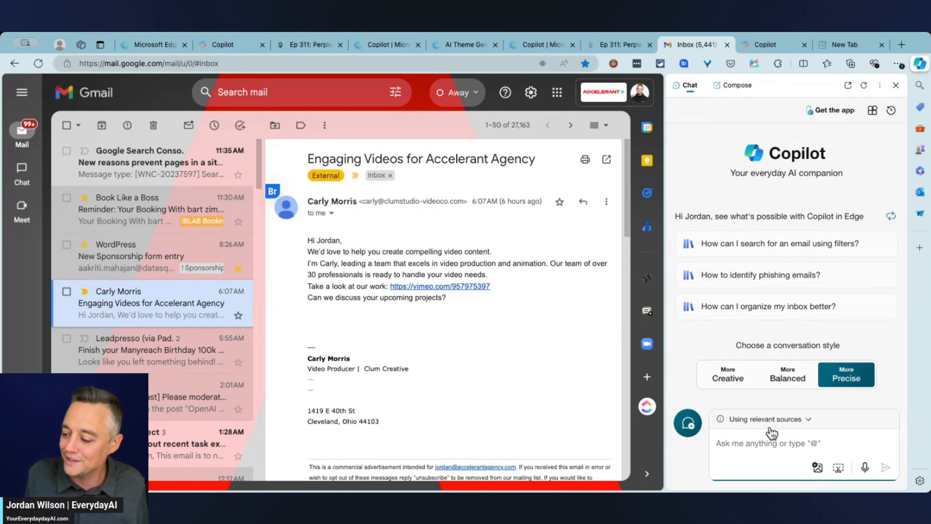
left_click(767, 419)
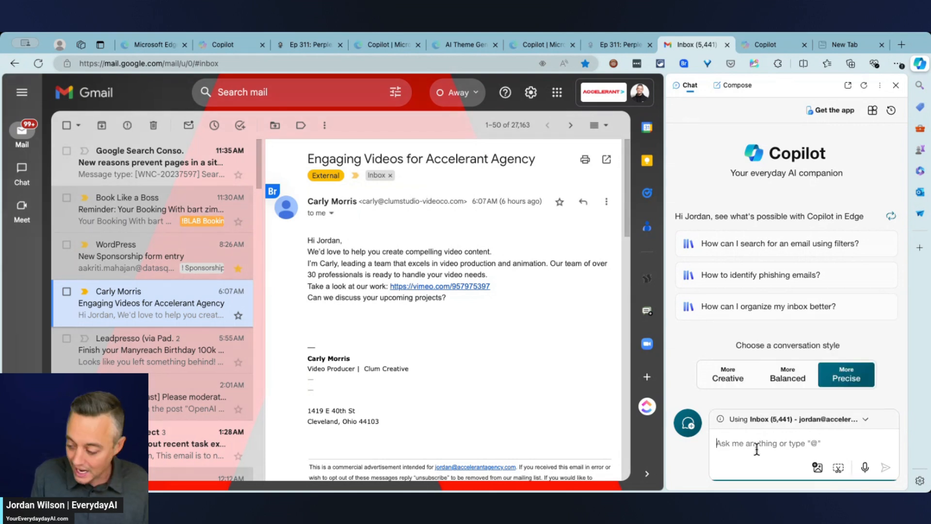
- Request a reply that nicely says no thanks to the pitch but offers AI consulting help
type("nicely")
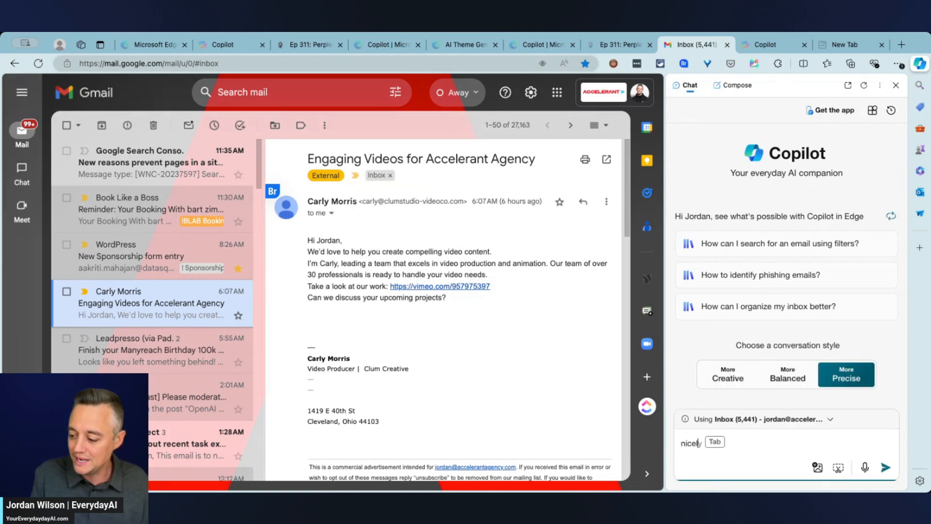
type("say no thanks for your help")
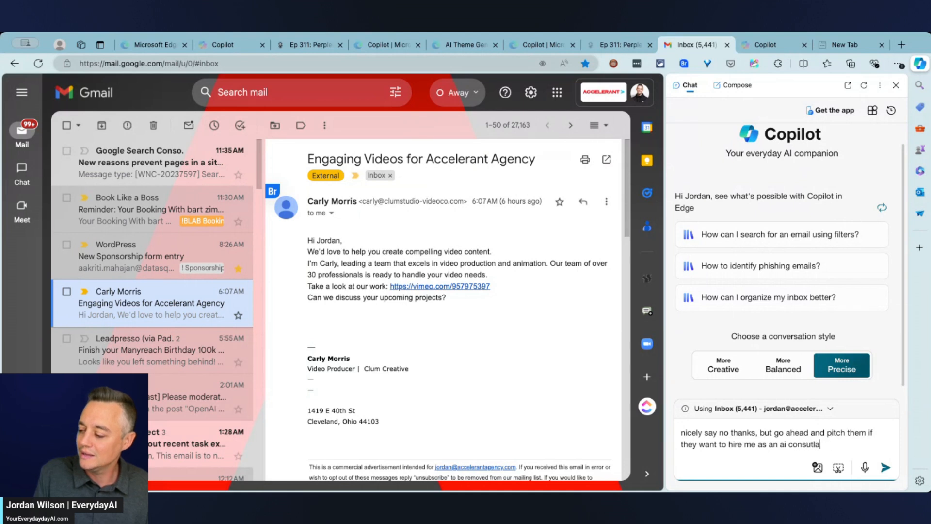
key("Backspace")
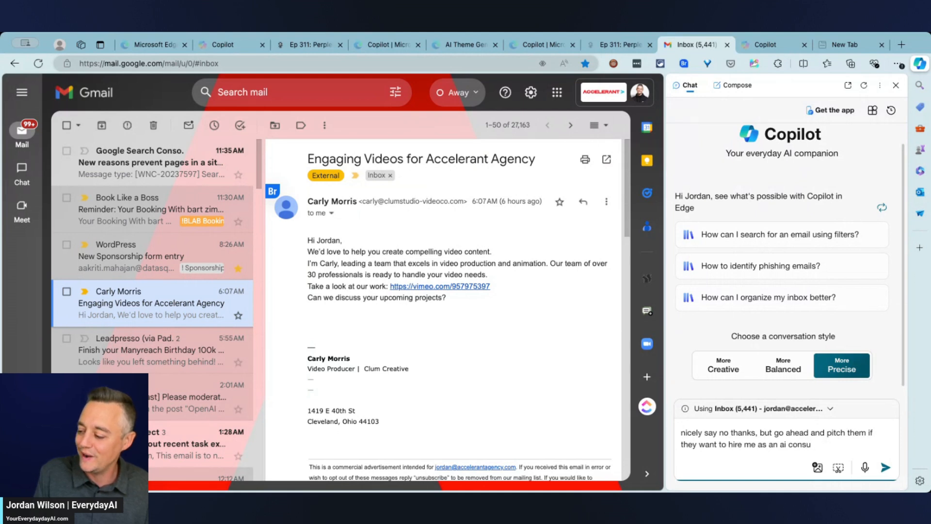
left_click(884, 466)
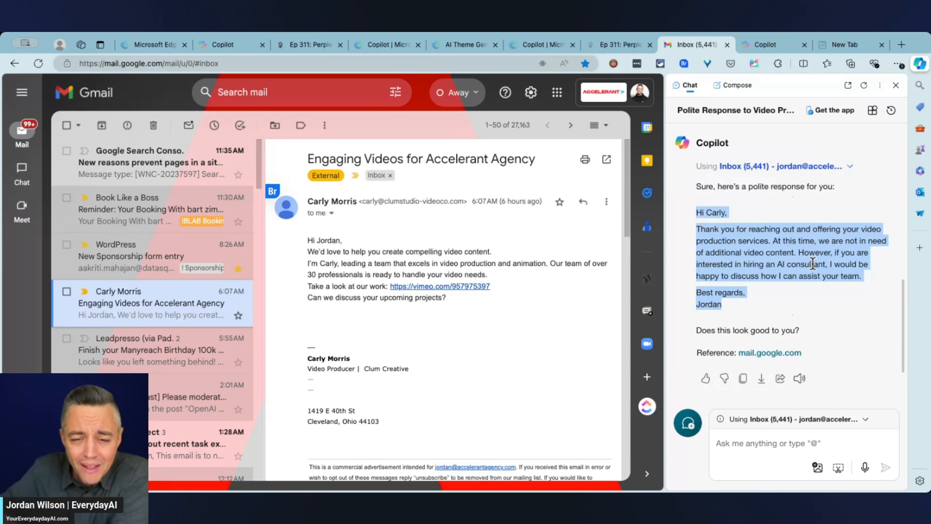
mouse_move(457, 122)
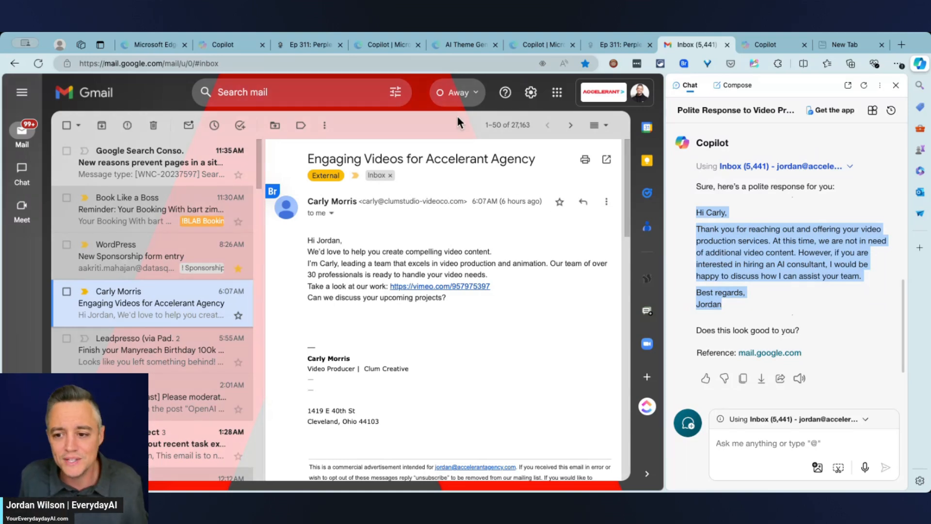
- Return via the episode tab to the Everyday AI homepage and close the Copilot sidebar
left_click(307, 44)
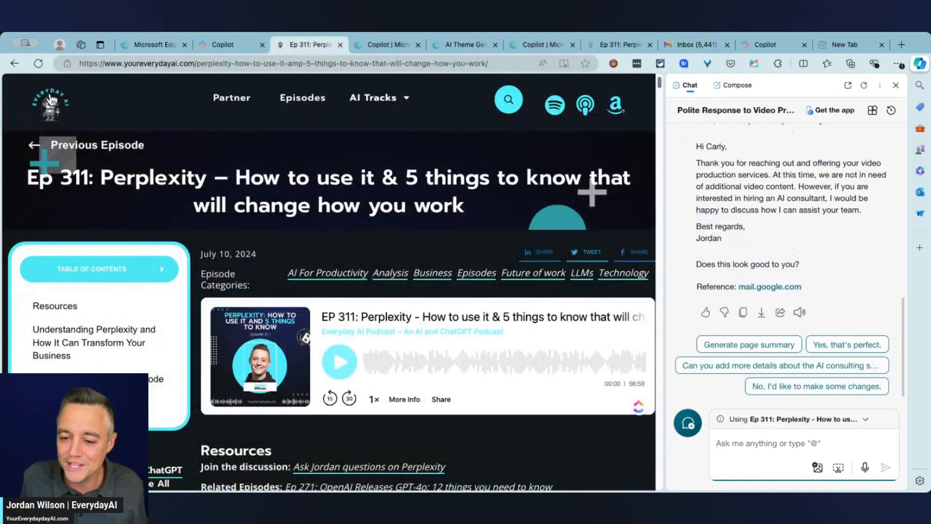
left_click(51, 101)
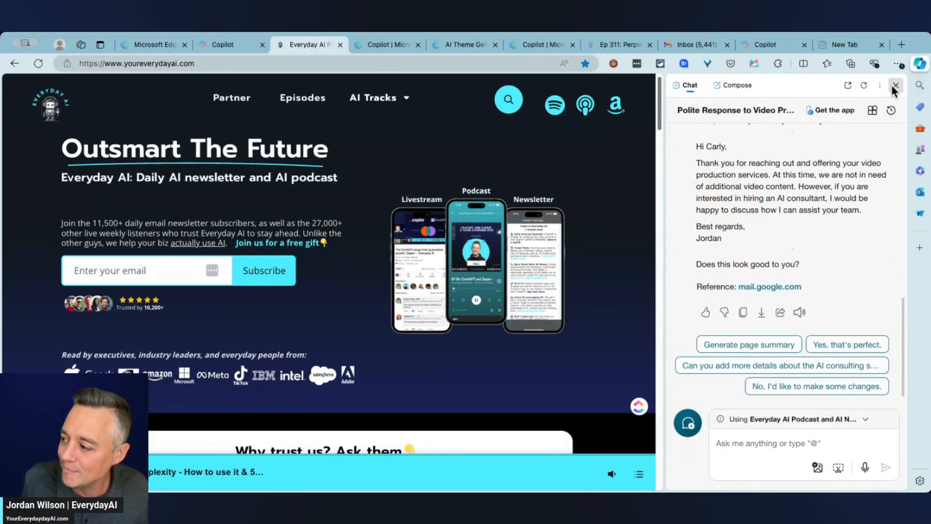
left_click(897, 85)
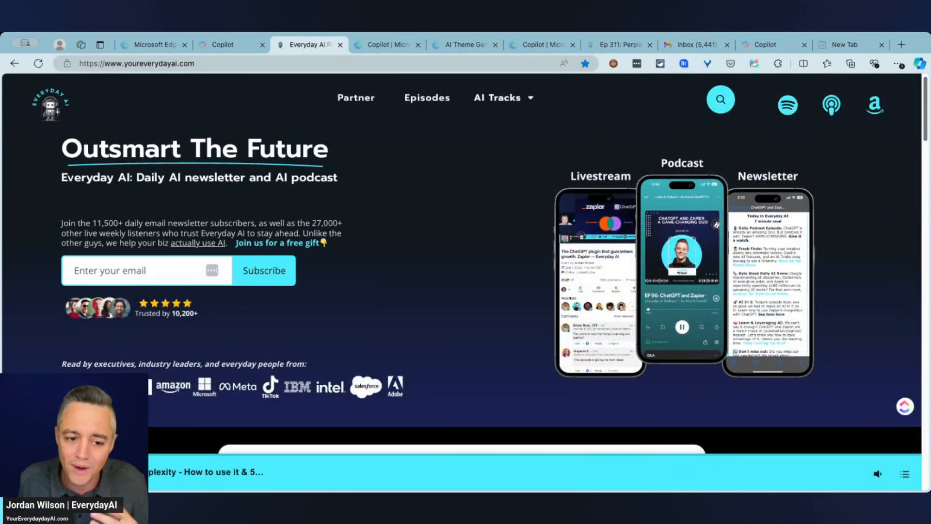